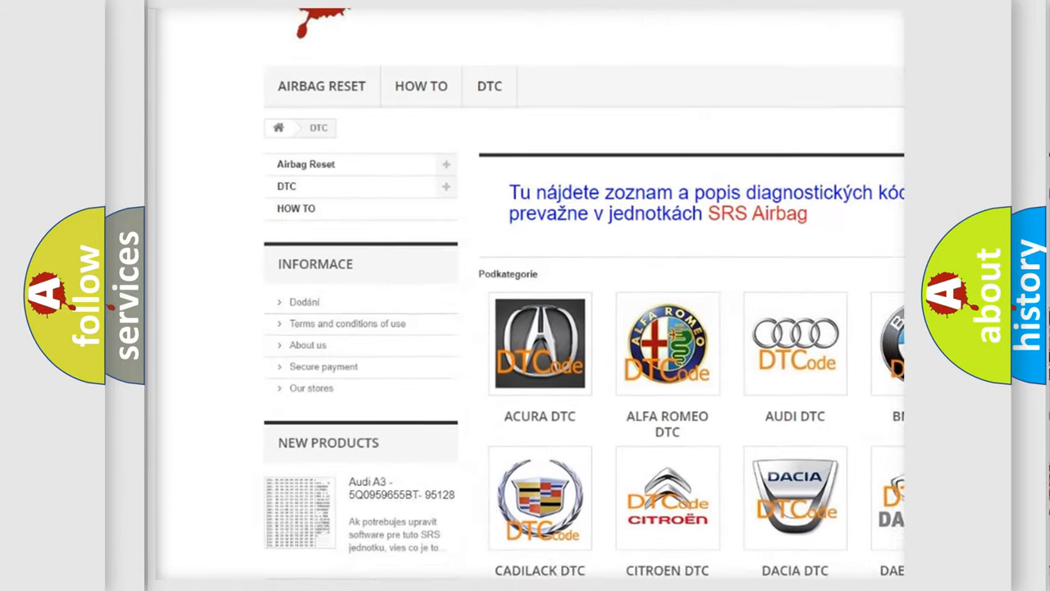
pyautogui.scroll(-3)
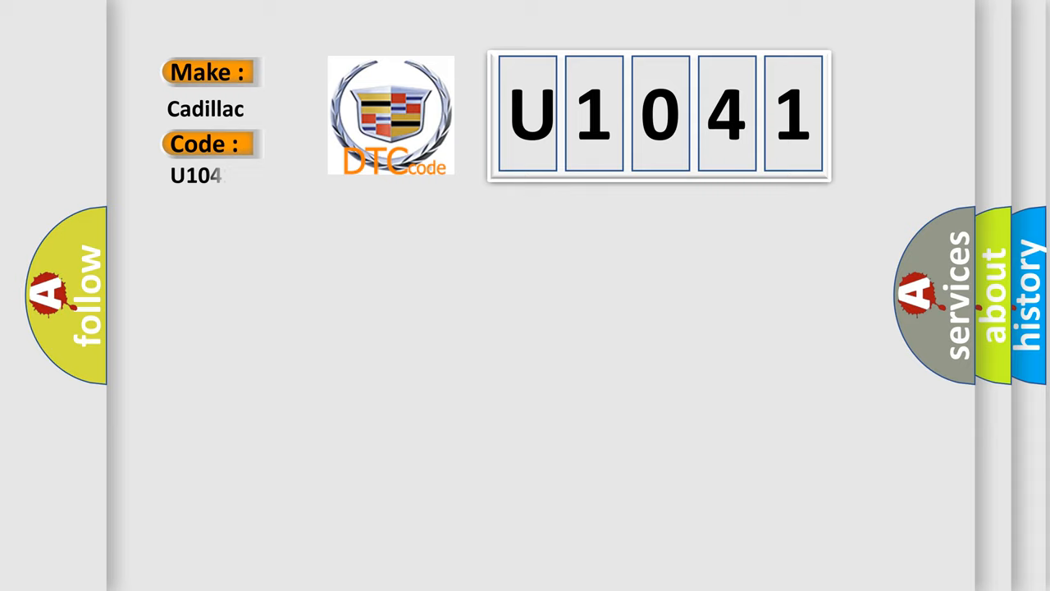
pyautogui.write('41')
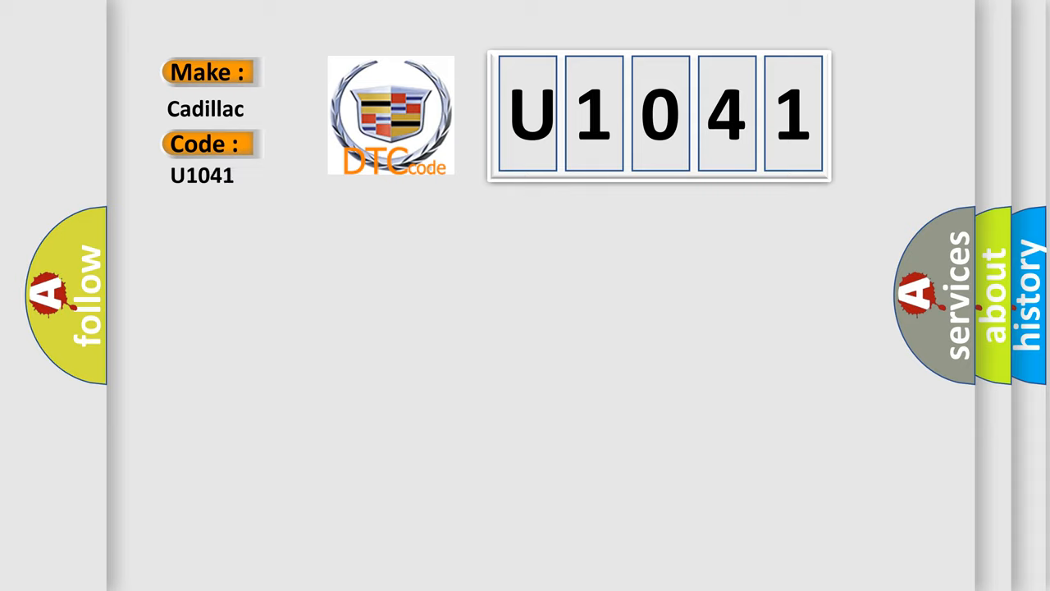